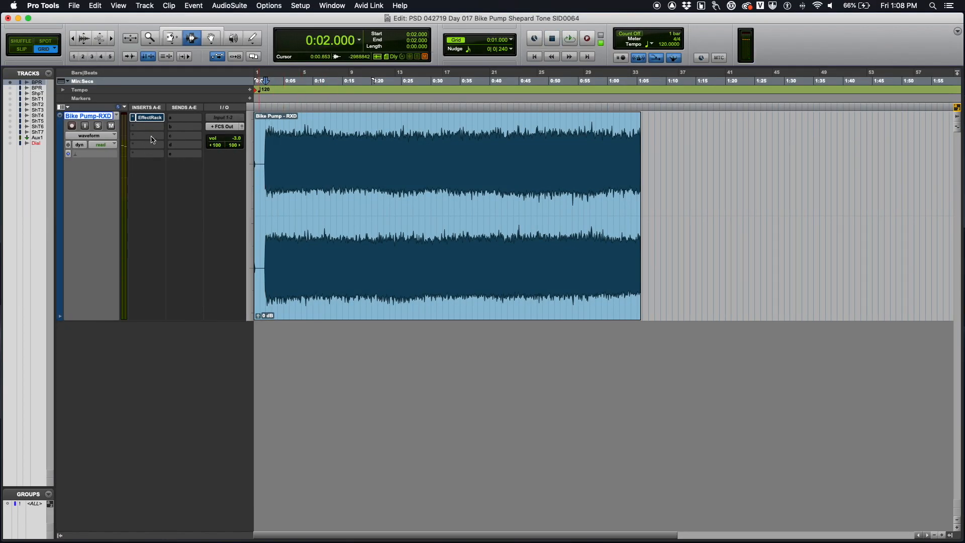
- Review the EffectRack echo on Bike Pump-RXD, then commit it into a new clip
{"action": "left_click", "coordinate": [148, 118]}
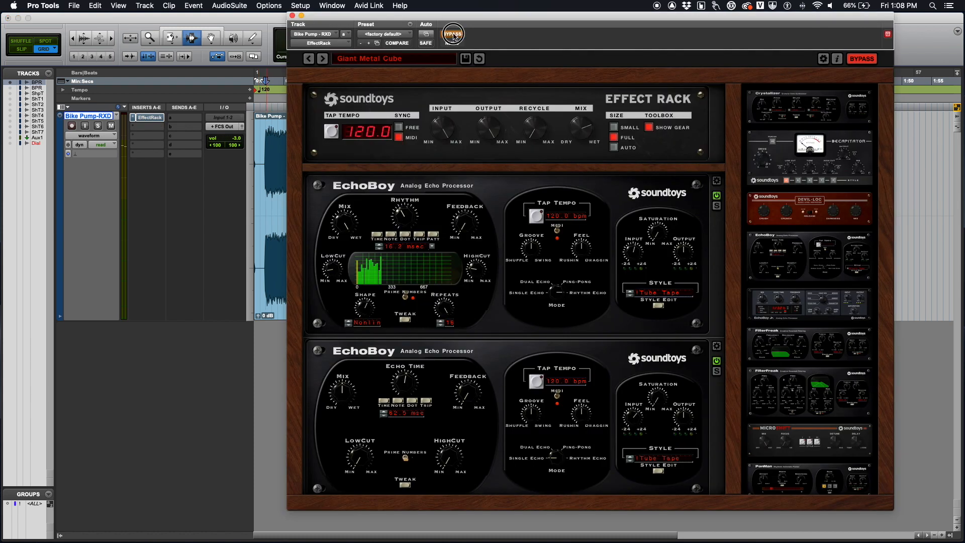
{"action": "left_click", "coordinate": [454, 33]}
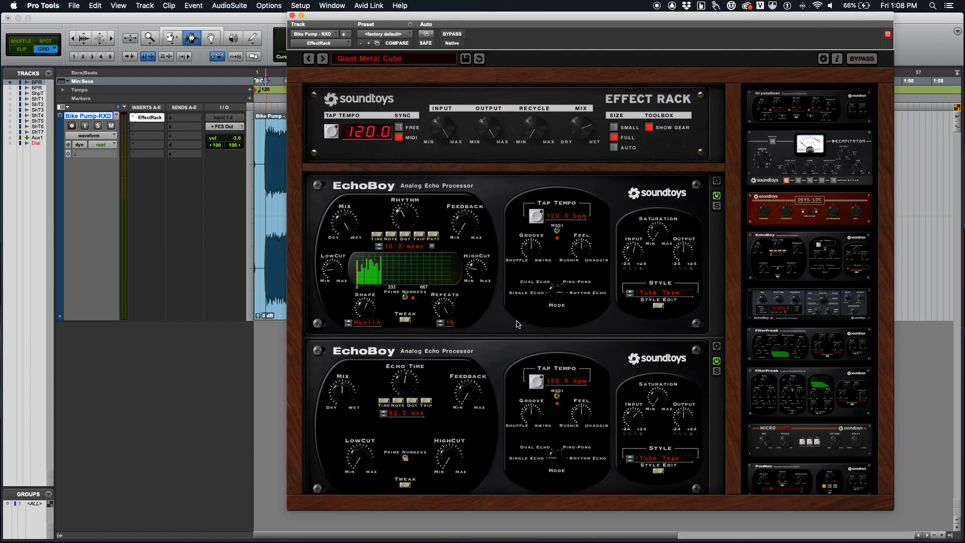
{"action": "mouse_move", "coordinate": [487, 329]}
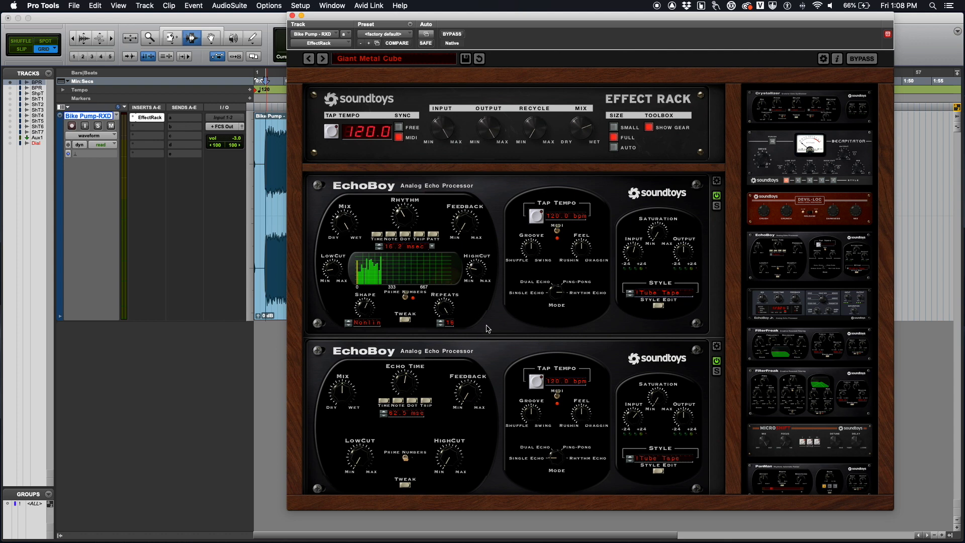
{"action": "mouse_move", "coordinate": [358, 350]}
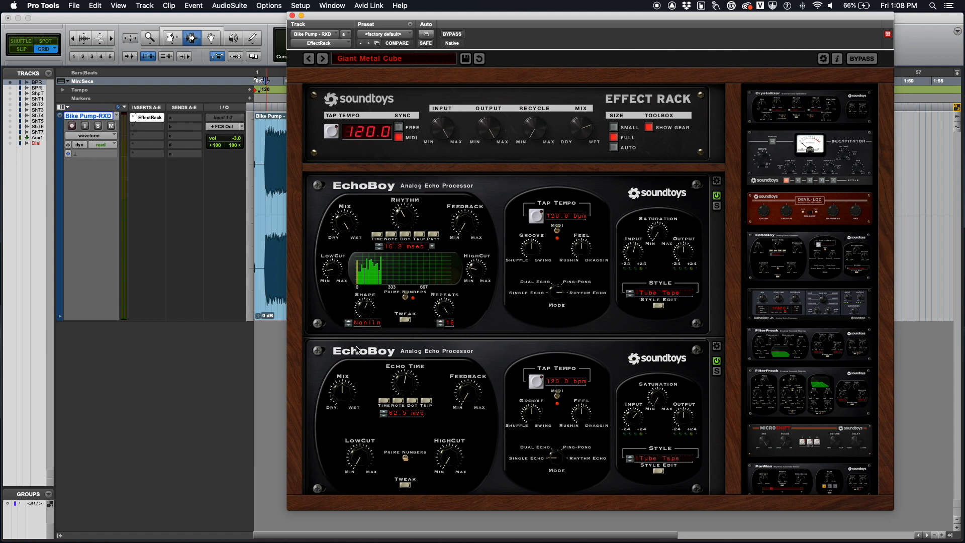
{"action": "mouse_move", "coordinate": [374, 259]}
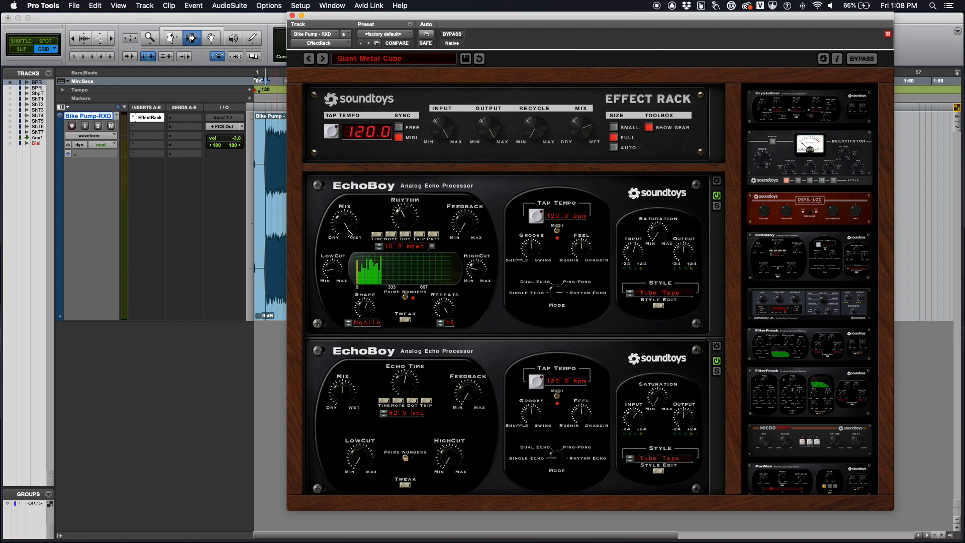
{"action": "mouse_move", "coordinate": [307, 29]}
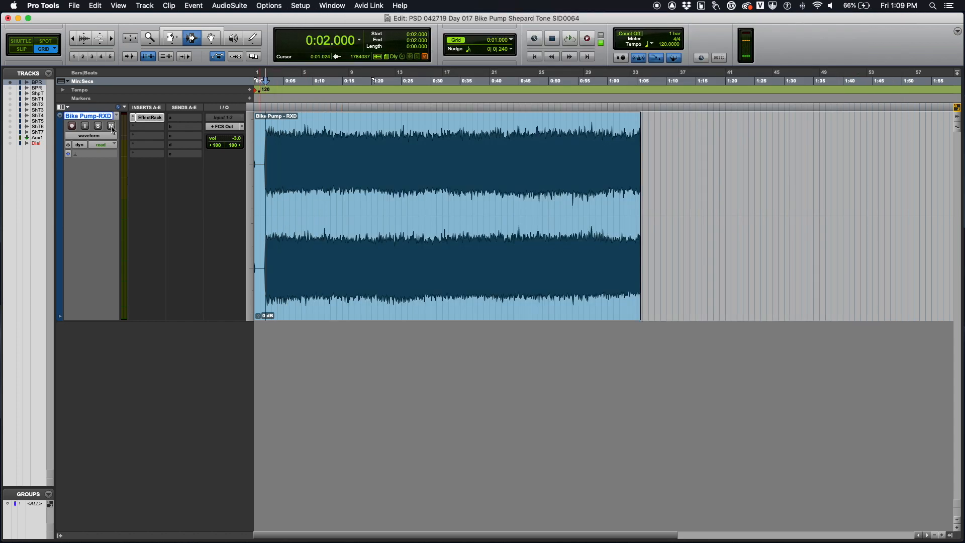
{"action": "left_click", "coordinate": [111, 126]}
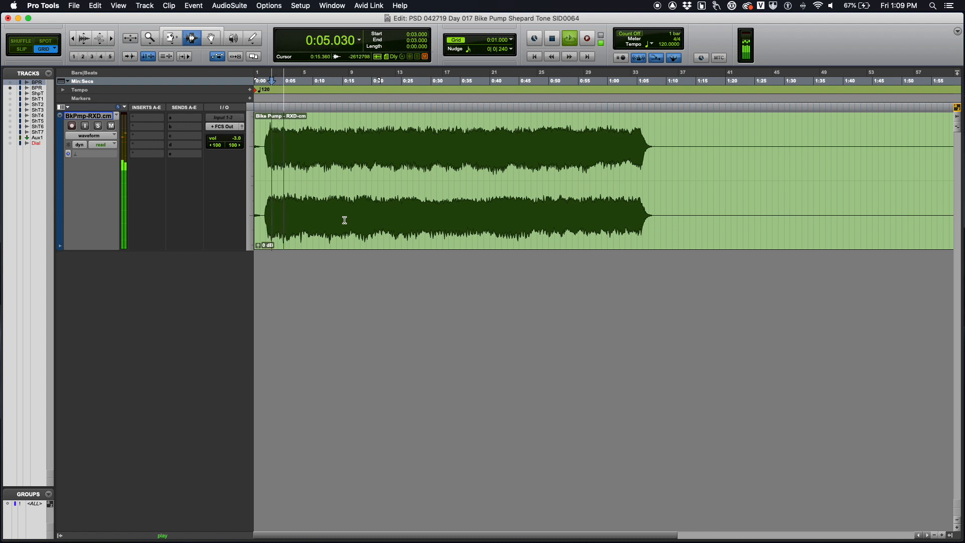
- Trim the committed clip to its first 20 seconds and duplicate it immediately after
{"action": "left_click", "coordinate": [552, 38]}
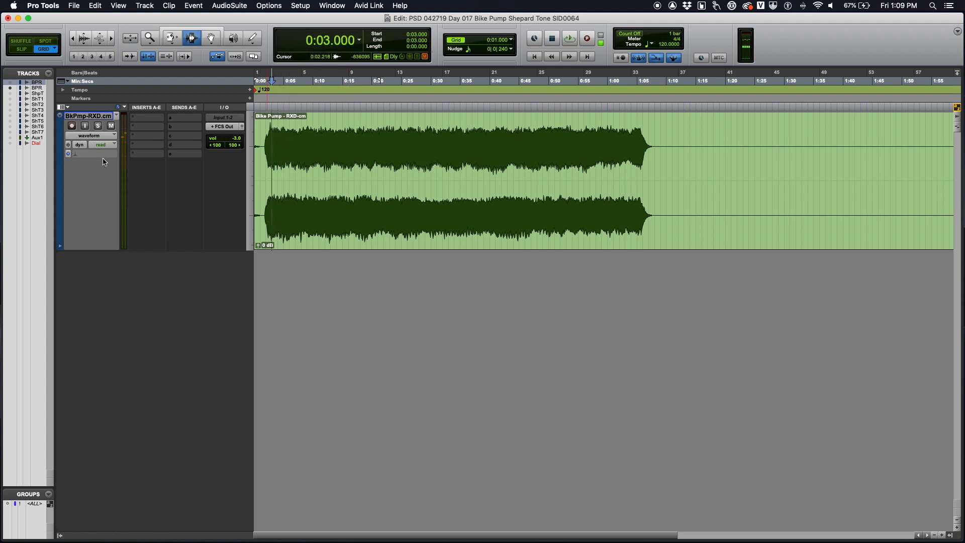
{"action": "double_click", "coordinate": [88, 115]}
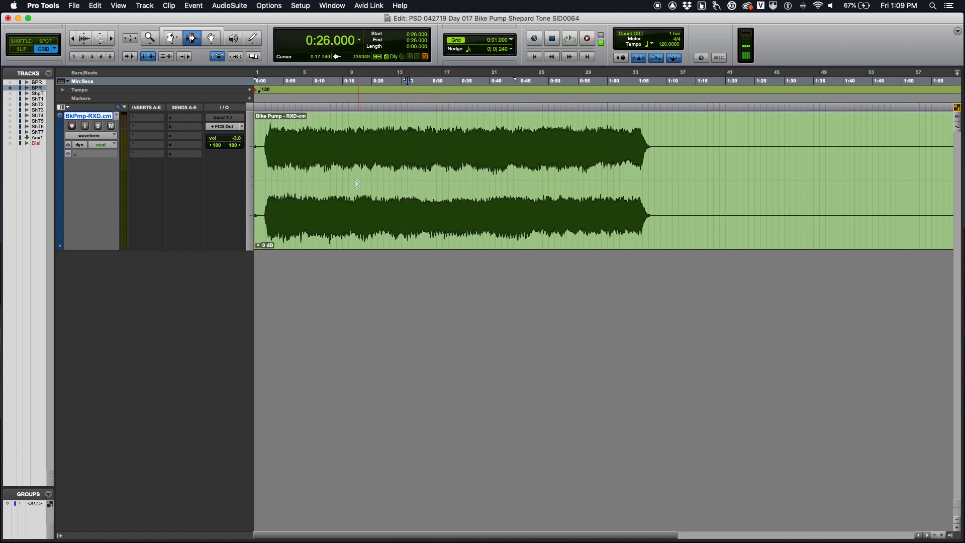
{"action": "left_click", "coordinate": [302, 153]}
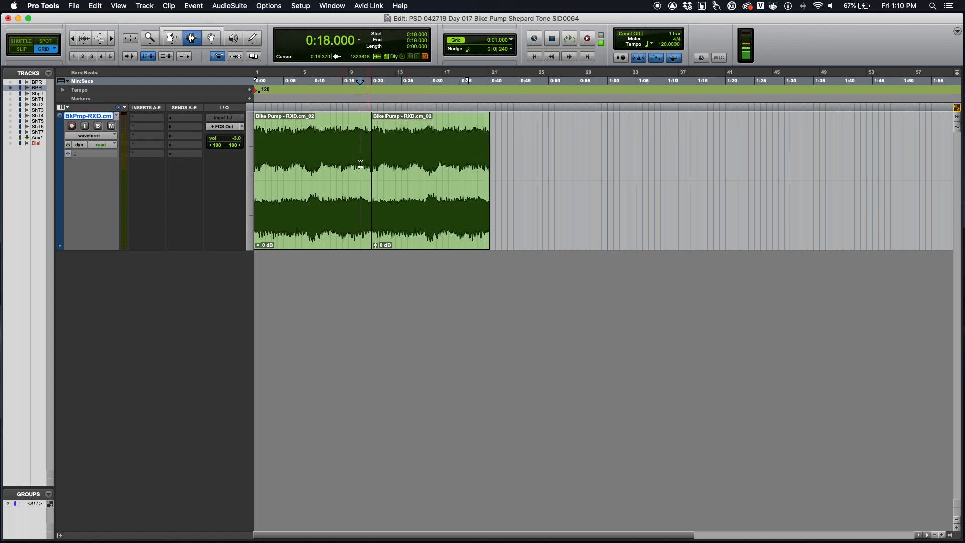
{"action": "left_click", "coordinate": [568, 38]}
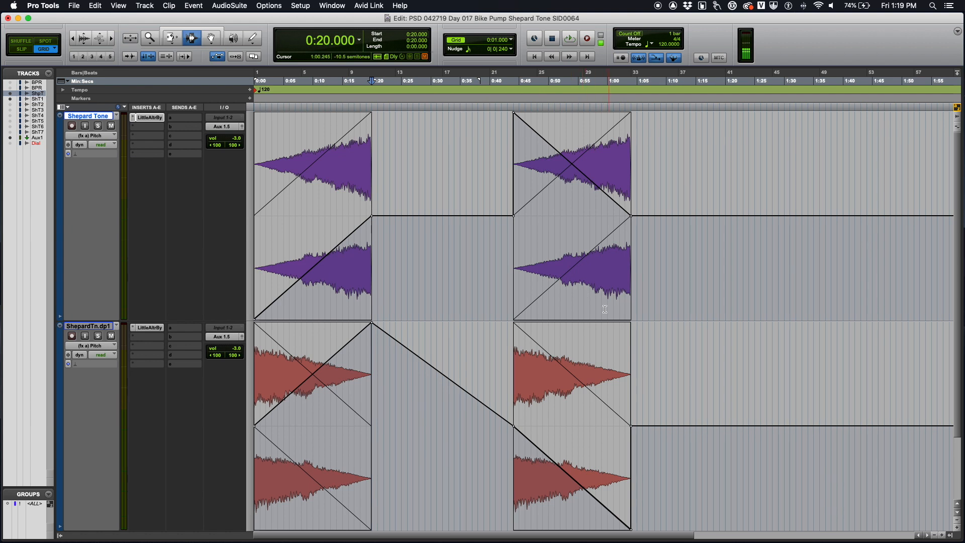
{"action": "mouse_move", "coordinate": [638, 310]}
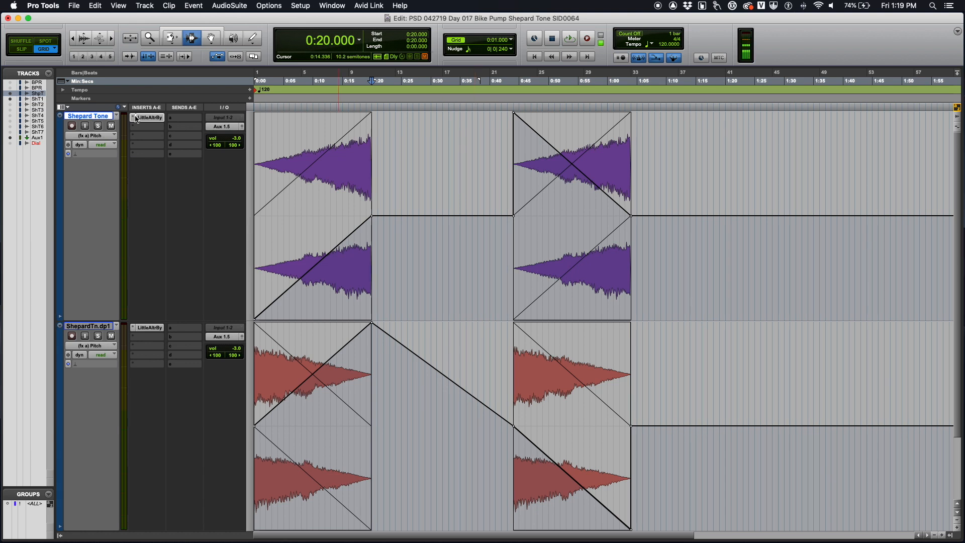
- Show the Little AlterBoy plug-in on Shepard Tone with pitch and formant at -12
{"action": "left_click", "coordinate": [148, 117]}
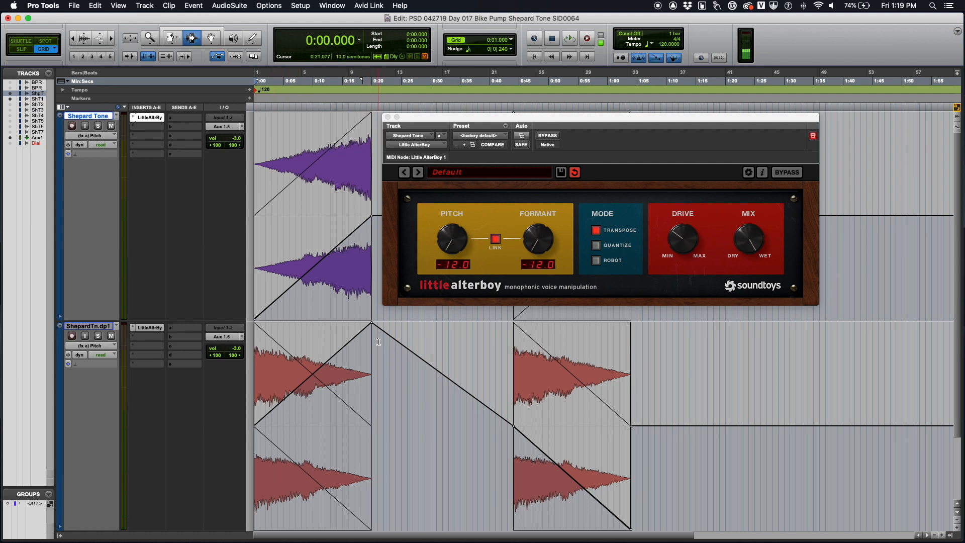
- Close Little AlterBoy so both Shepard Tone tracks return to waveform view
{"action": "left_click", "coordinate": [389, 116]}
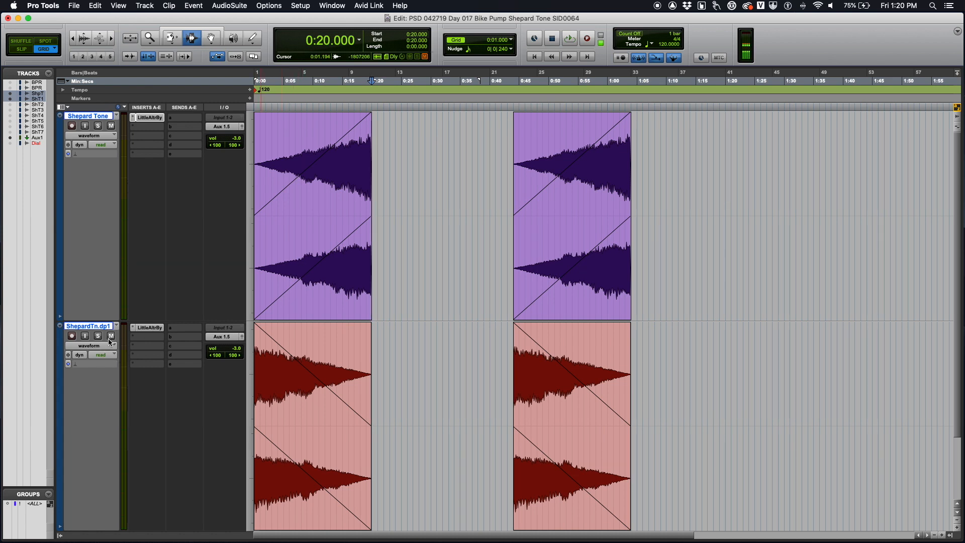
- Switch the Shepard Tone track display from automation back to Waveform
{"action": "left_click", "coordinate": [91, 136]}
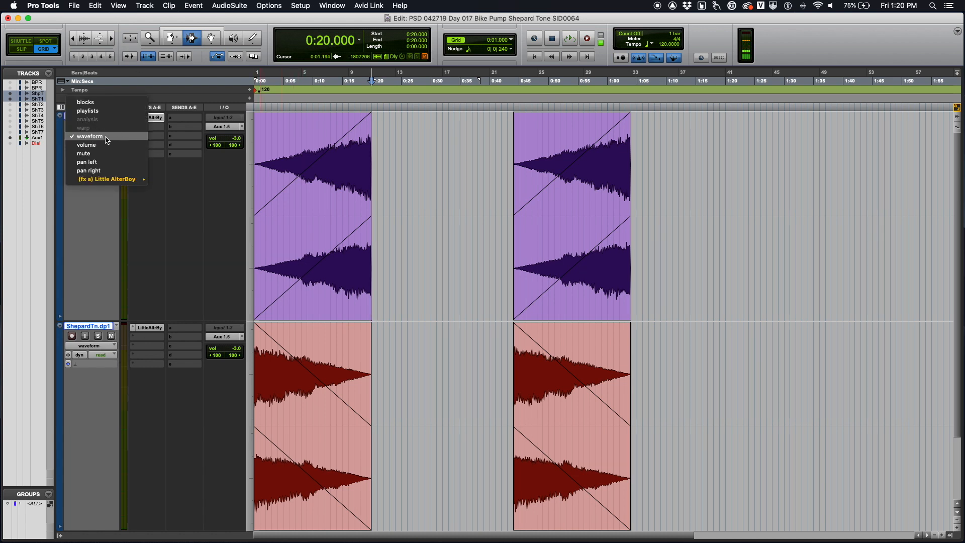
{"action": "left_click", "coordinate": [89, 136]}
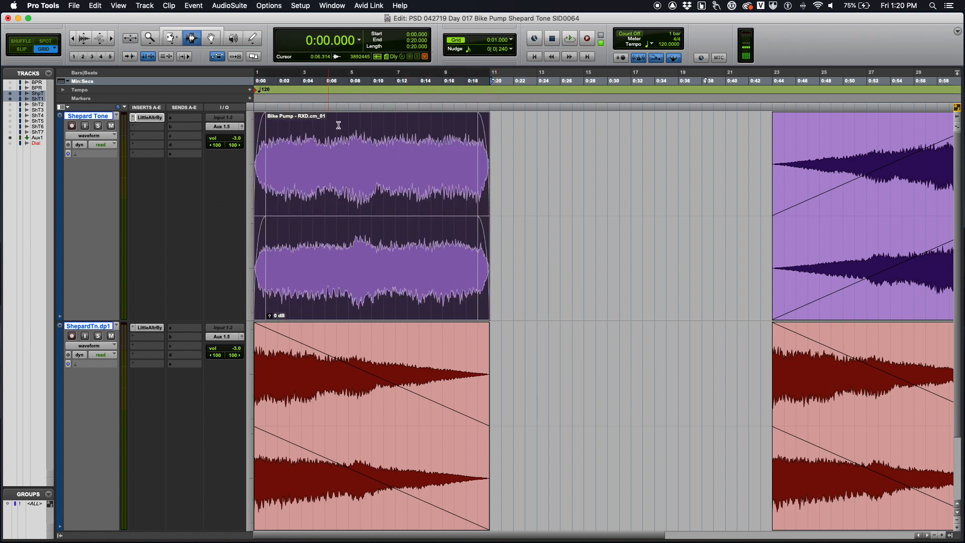
- Paste the swell clips on both tracks into the 0:20–0:40 gap
{"action": "left_click", "coordinate": [300, 179]}
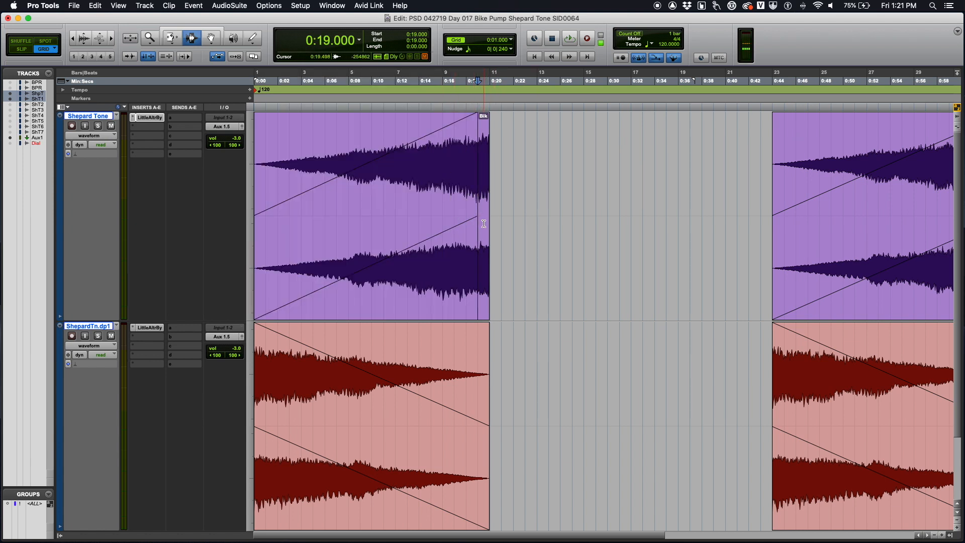
{"action": "left_click", "coordinate": [171, 37]}
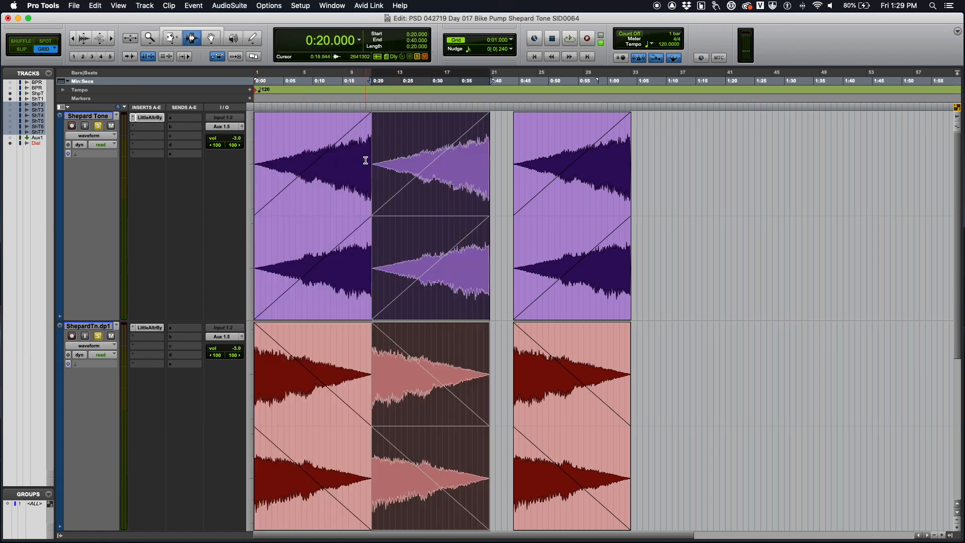
- Shrink track heights so all eight Shepard Tone layers fit in the Edit window
{"action": "left_click", "coordinate": [568, 38]}
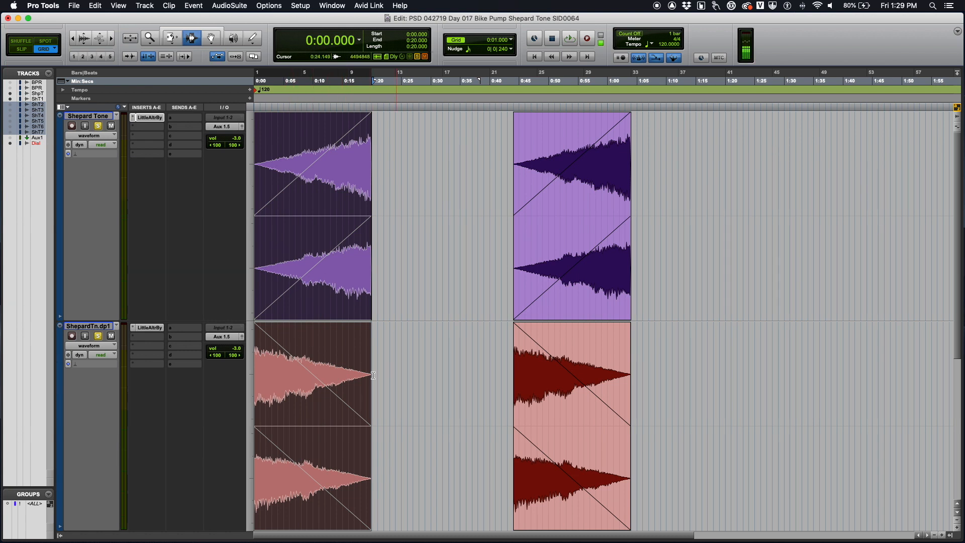
{"action": "left_click", "coordinate": [355, 157]}
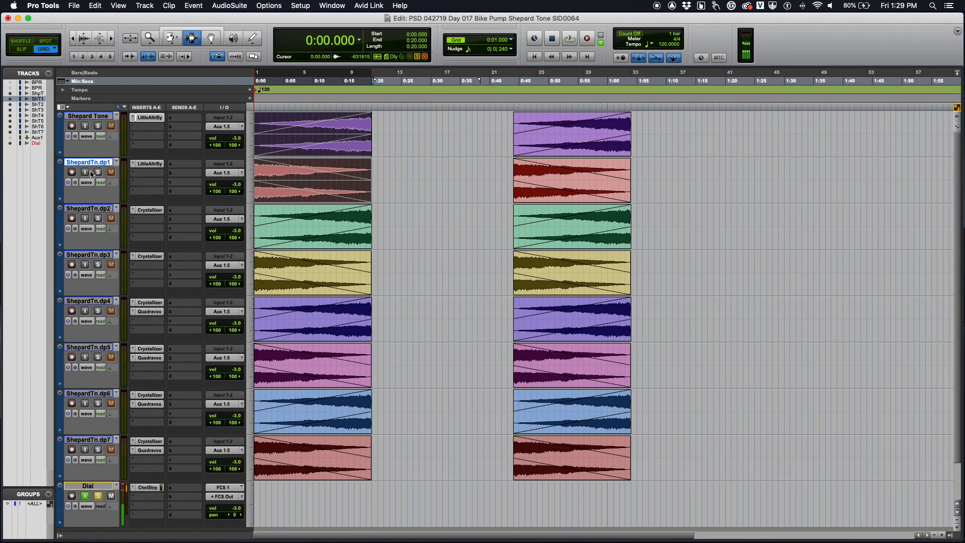
{"action": "mouse_move", "coordinate": [191, 182]}
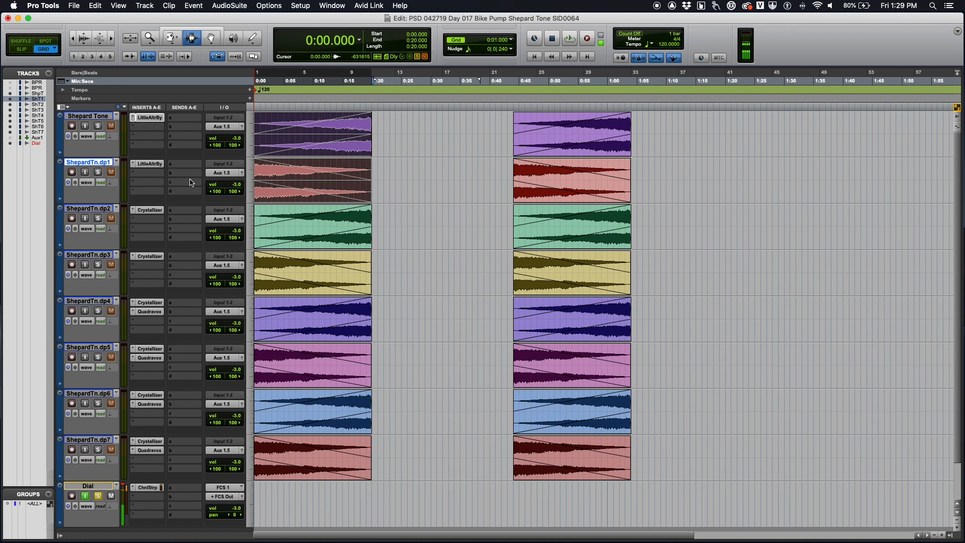
{"action": "mouse_move", "coordinate": [180, 290]}
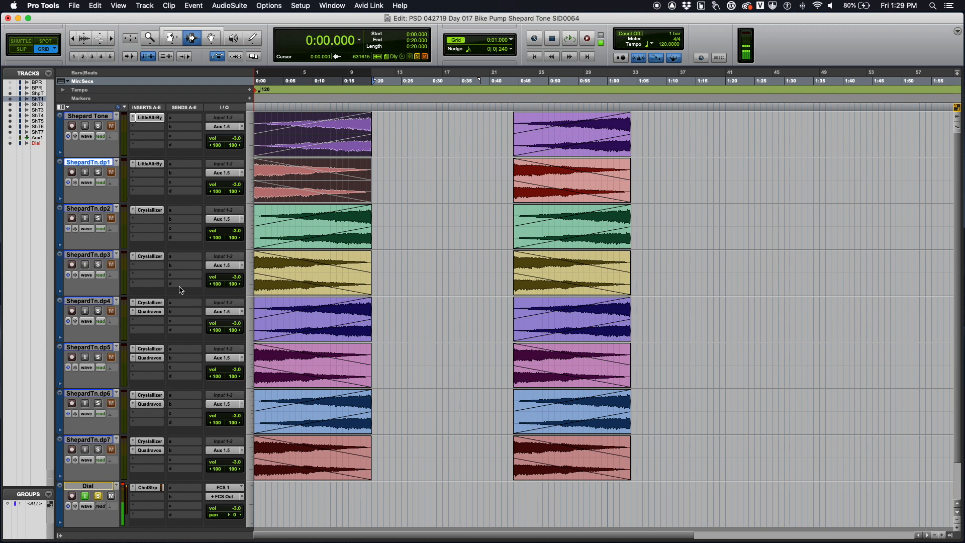
{"action": "mouse_move", "coordinate": [90, 180]}
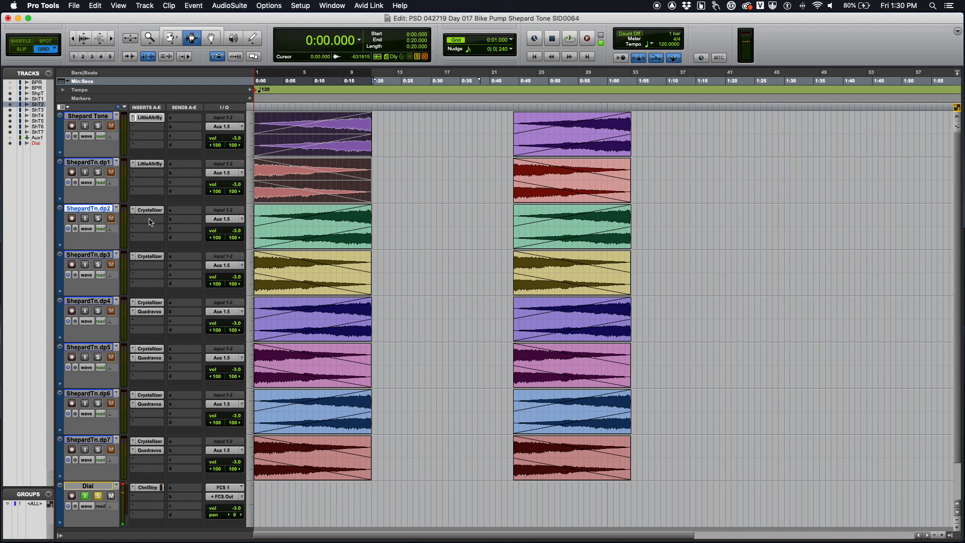
- Check the Crystallizer on ShepardTn.dp3 at 1700 cents pitch shift, then close it
{"action": "left_click", "coordinate": [149, 209]}
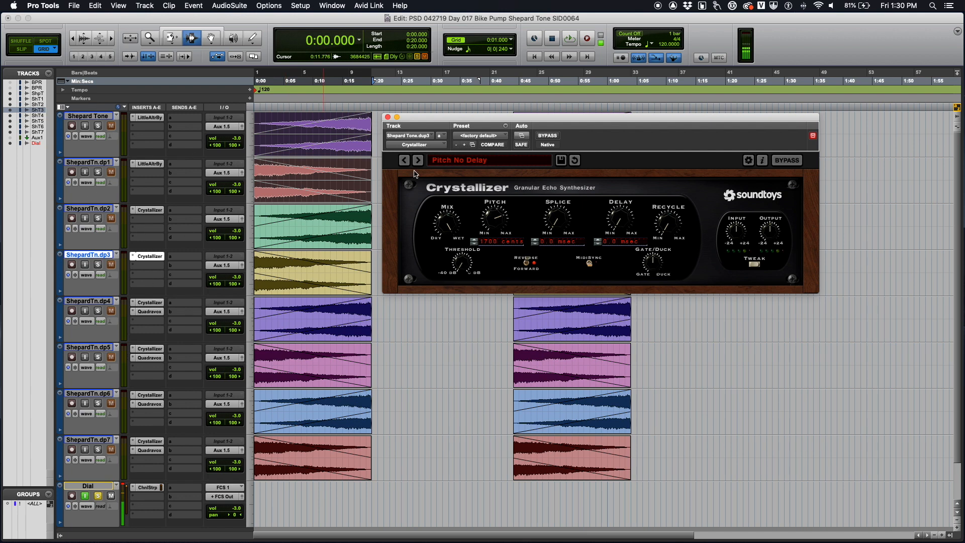
{"action": "left_click", "coordinate": [388, 118]}
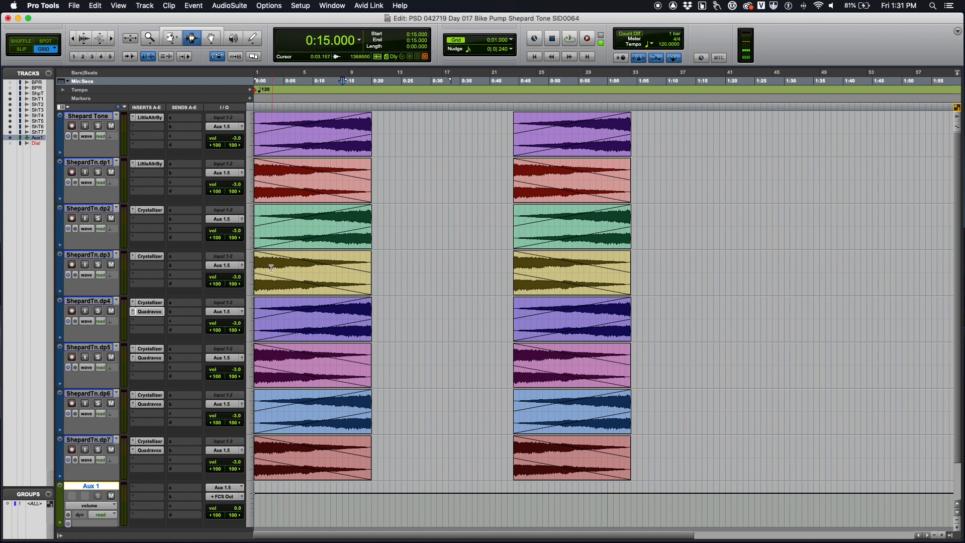
- Commit the Aux 1 submix into a single Aux 1 cm audio track
{"action": "left_click", "coordinate": [568, 38]}
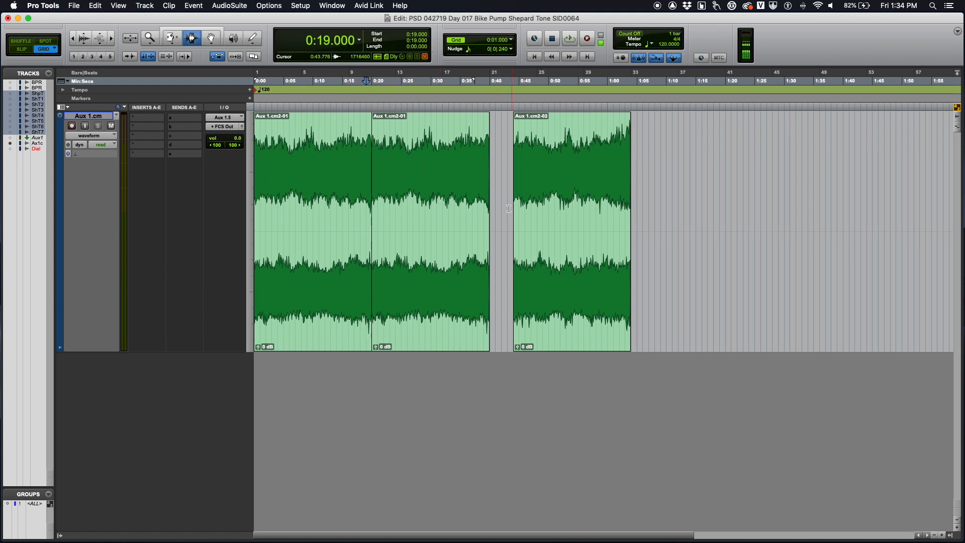
- Crossfade the join between the first two loop clips near 0:20 using Adjust Bounds
{"action": "left_click", "coordinate": [568, 38]}
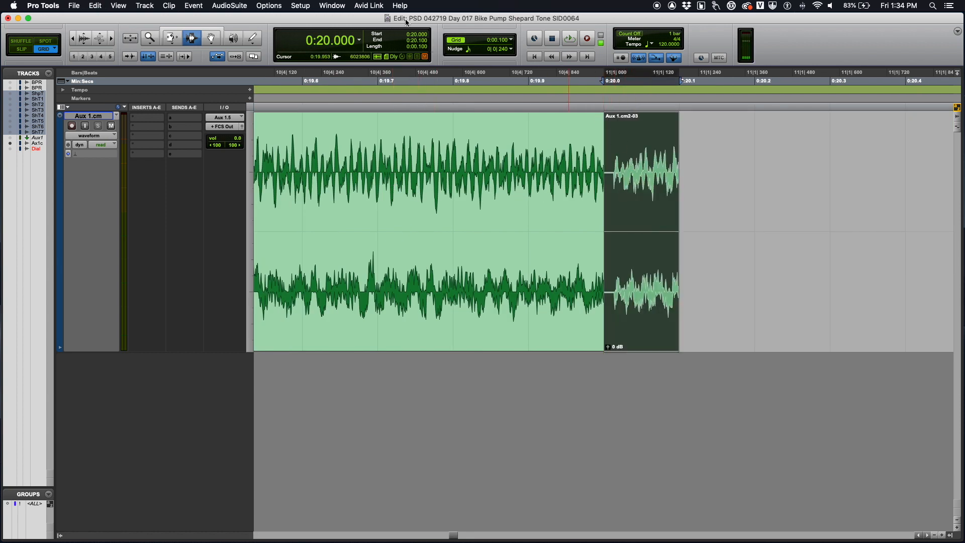
{"action": "left_click", "coordinate": [566, 116]}
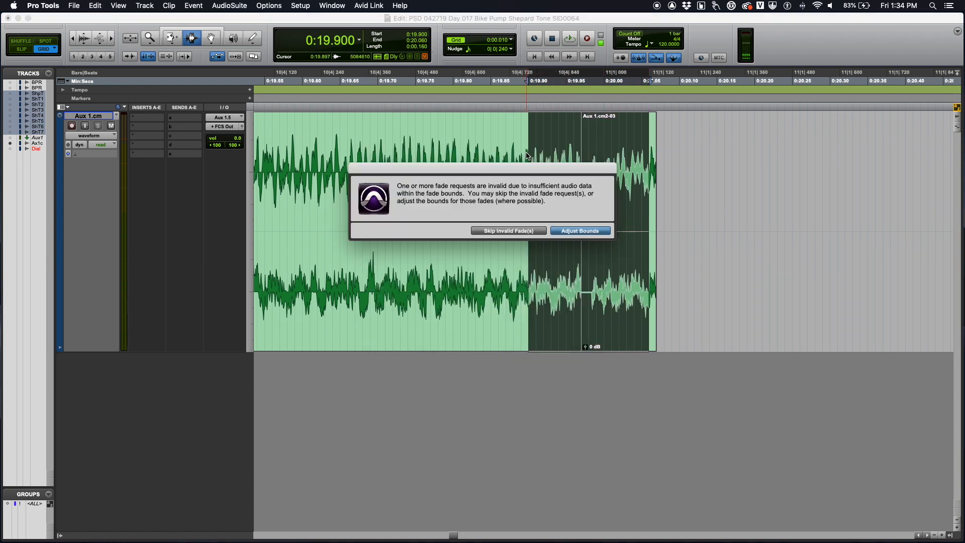
{"action": "left_click", "coordinate": [579, 230]}
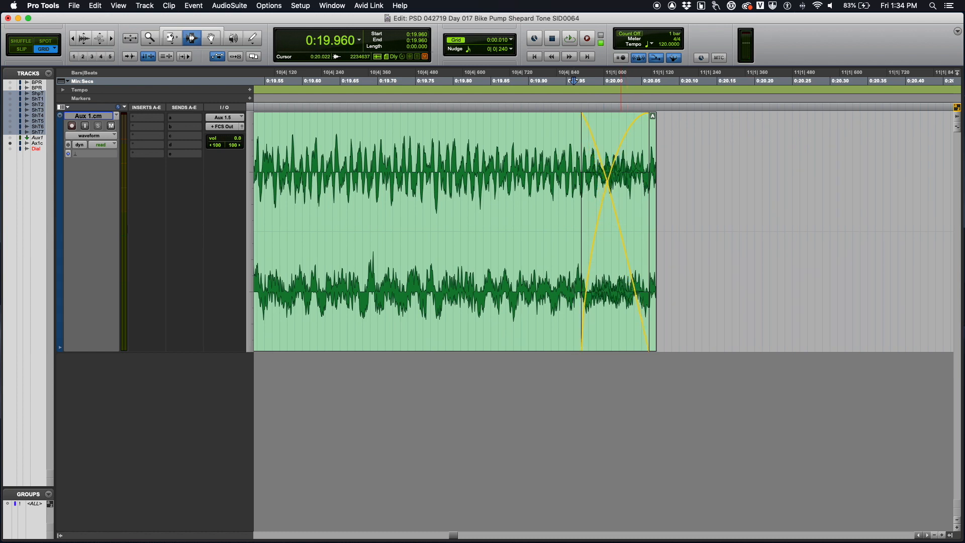
{"action": "left_click", "coordinate": [569, 38]}
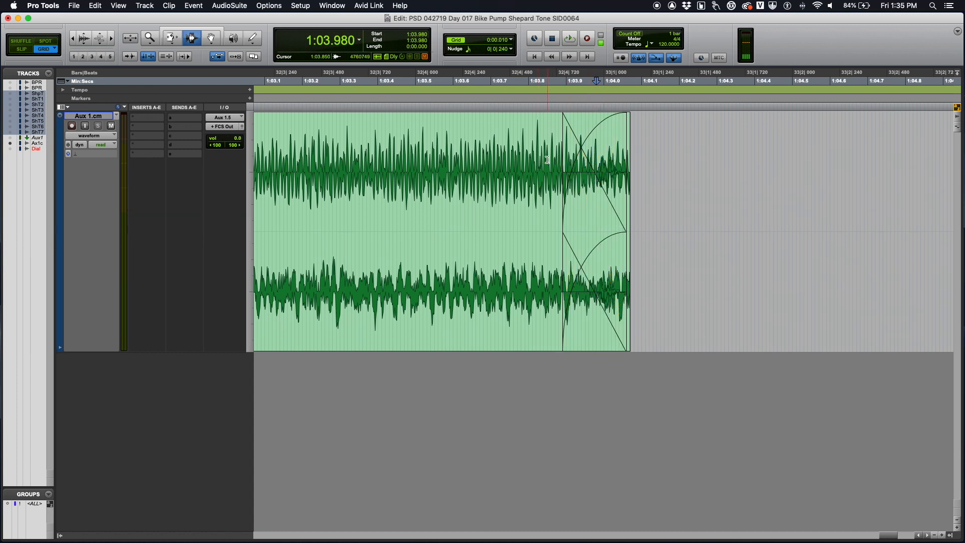
- Reshape the fade at the loop end near 1:04 and audition it on playback
{"action": "left_click", "coordinate": [567, 38]}
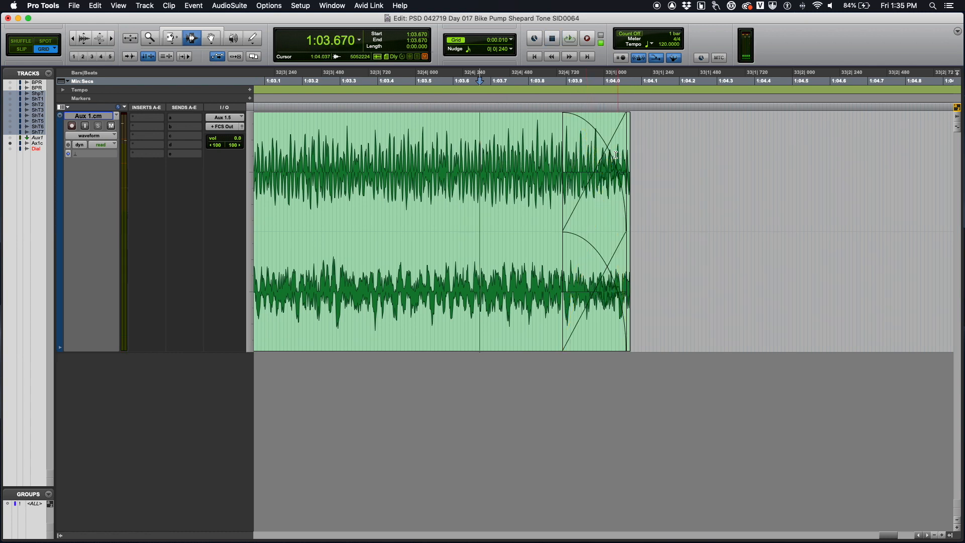
{"action": "left_click", "coordinate": [568, 38]}
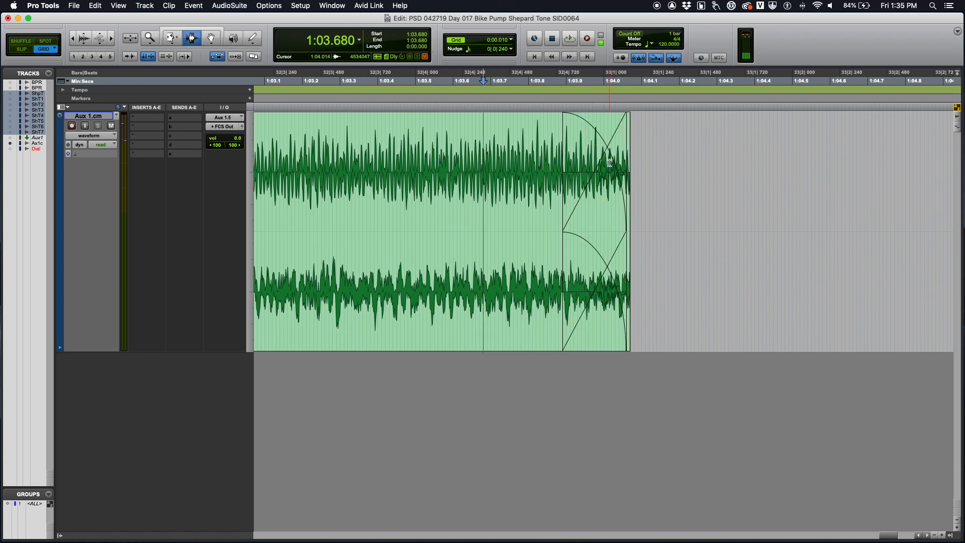
{"action": "left_click", "coordinate": [568, 39]}
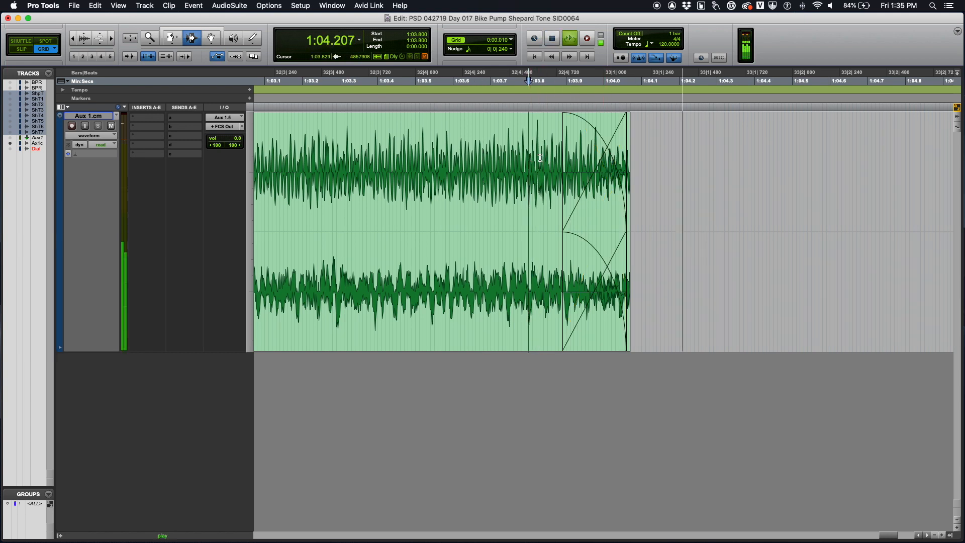
{"action": "left_click", "coordinate": [568, 38]}
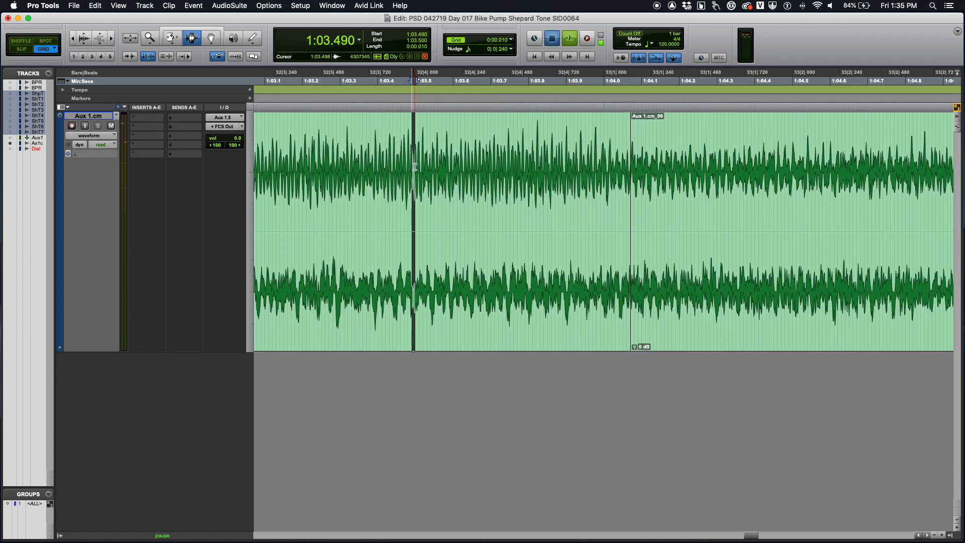
{"action": "left_click", "coordinate": [569, 38]}
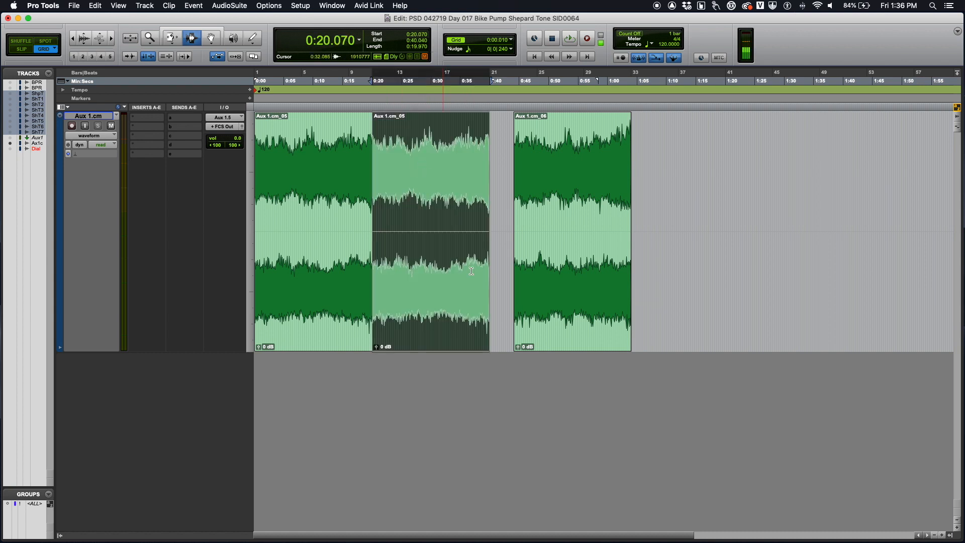
- Duplicate the Aux 1.cm_05 loop clip into seven back-to-back copies running to about 3:58
{"action": "left_click", "coordinate": [568, 38]}
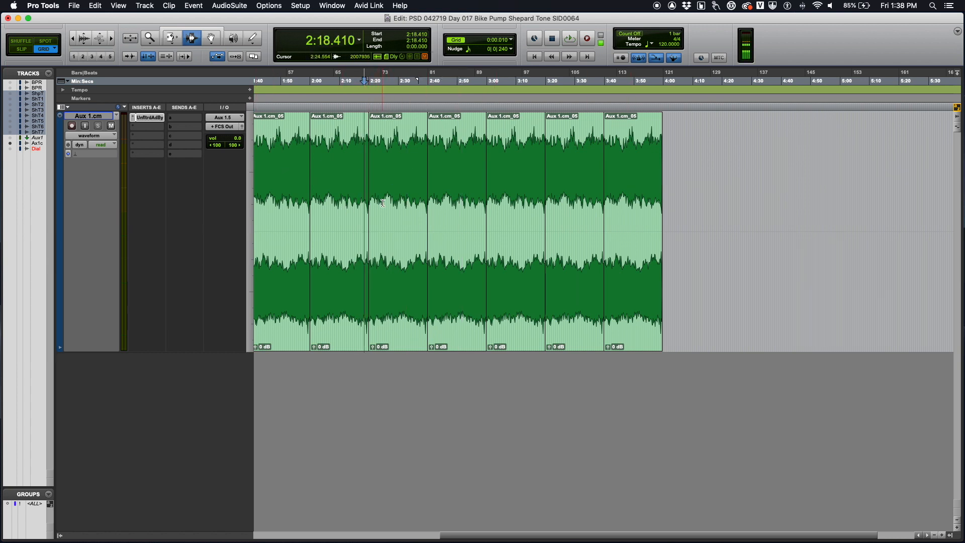
{"action": "left_click", "coordinate": [372, 186]}
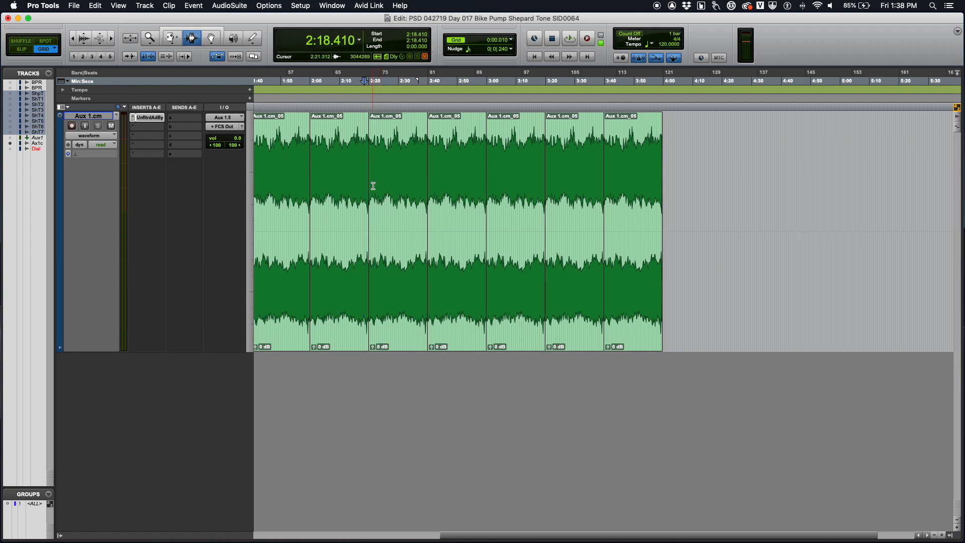